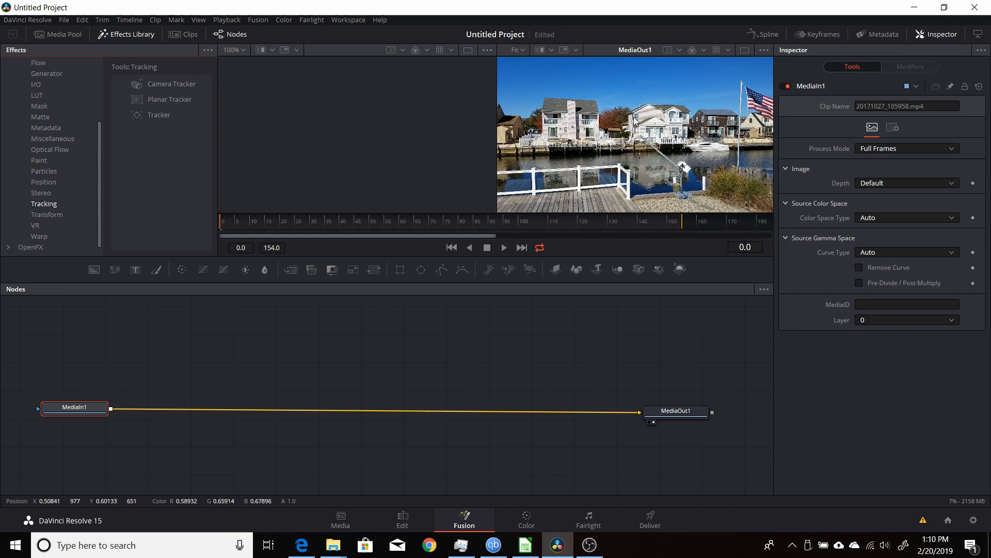
mouse_move(685, 121)
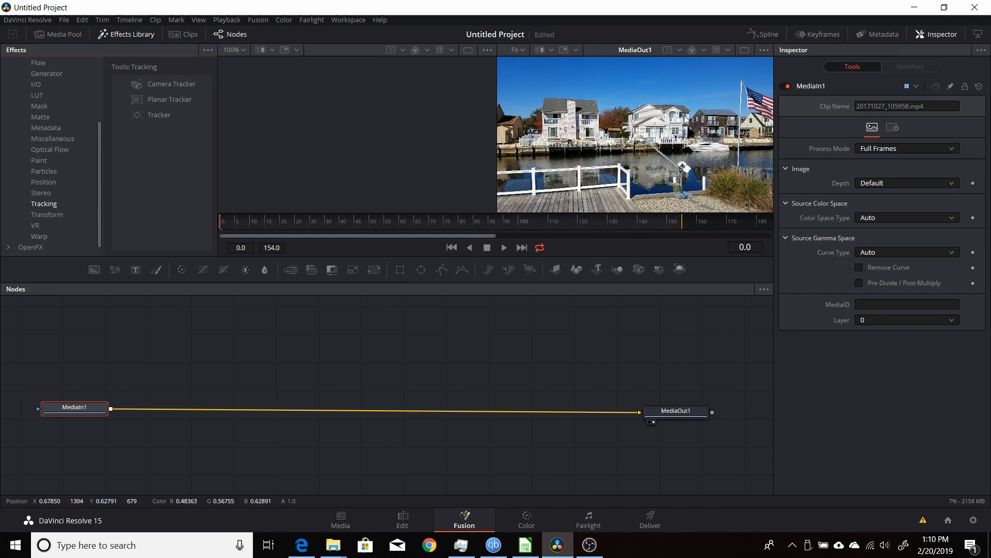
mouse_move(687, 118)
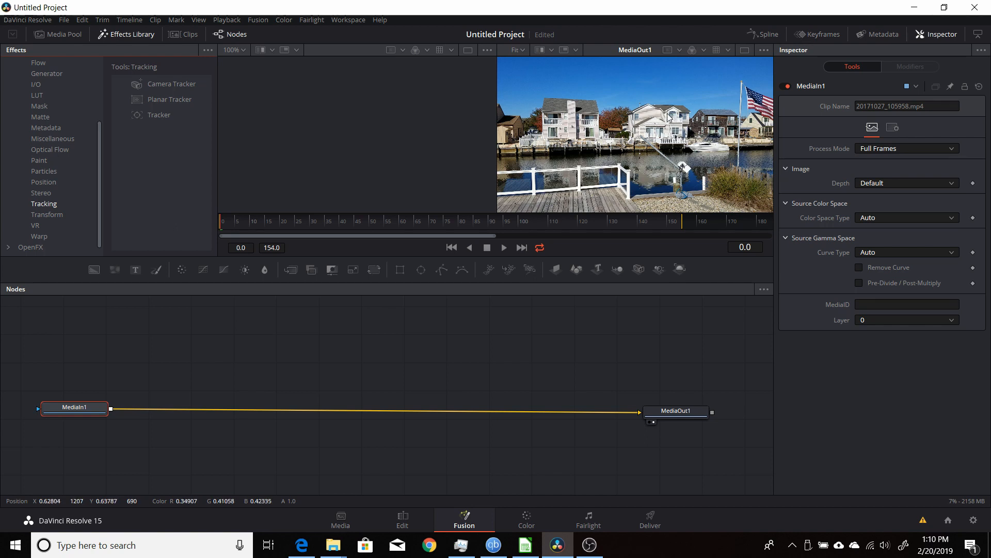
mouse_move(701, 90)
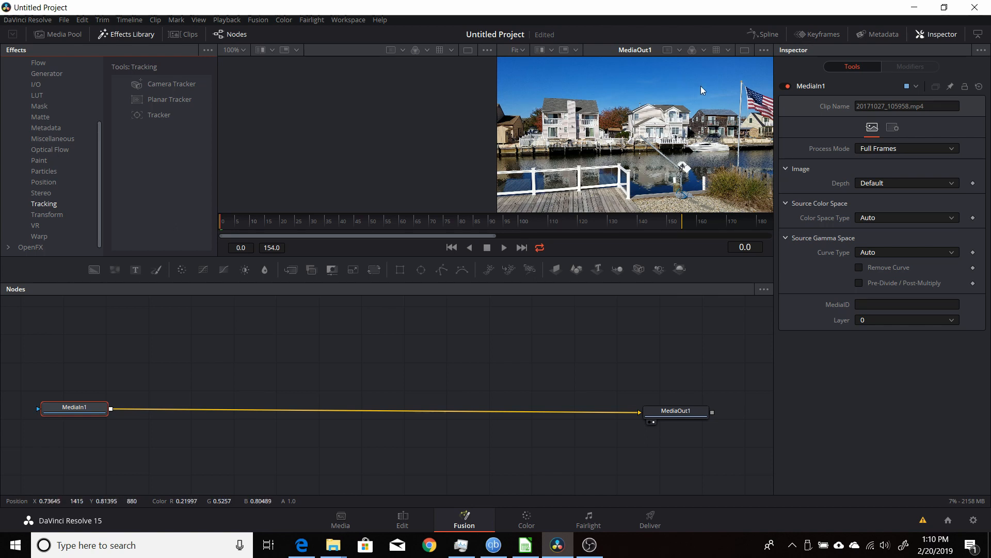
mouse_move(698, 130)
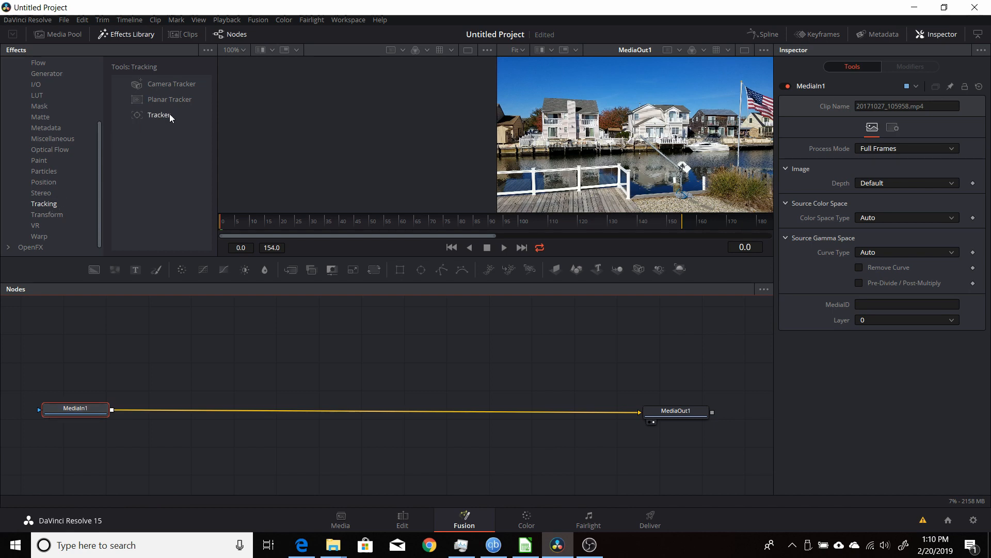
Step: Add Tracker1 and track the middle house's window forward through all 154 frames
double_click(159, 115)
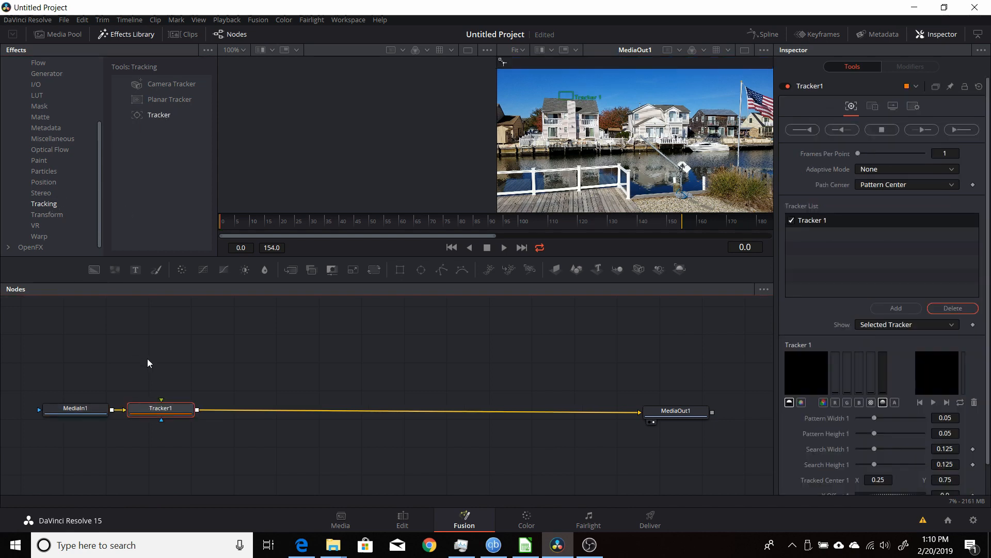
click(160, 410)
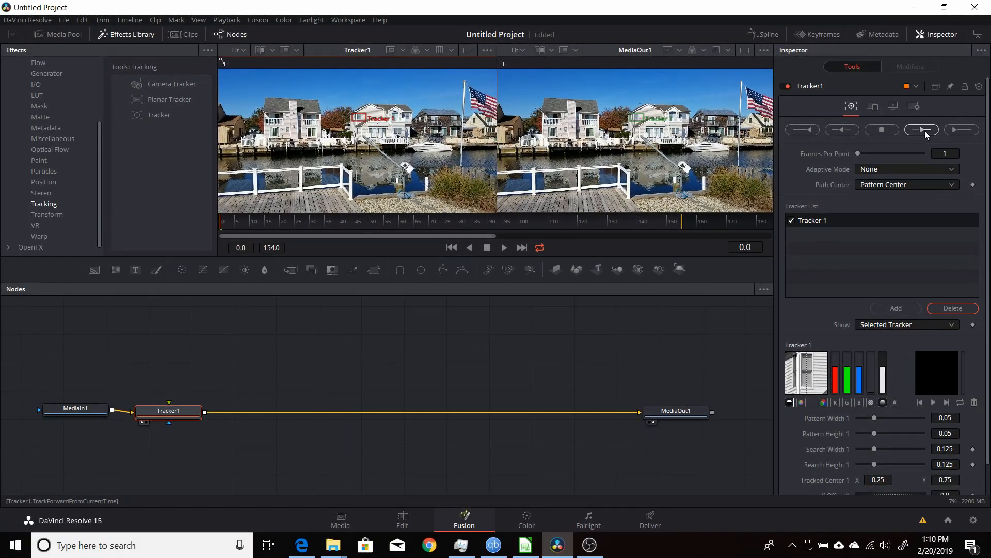
click(920, 130)
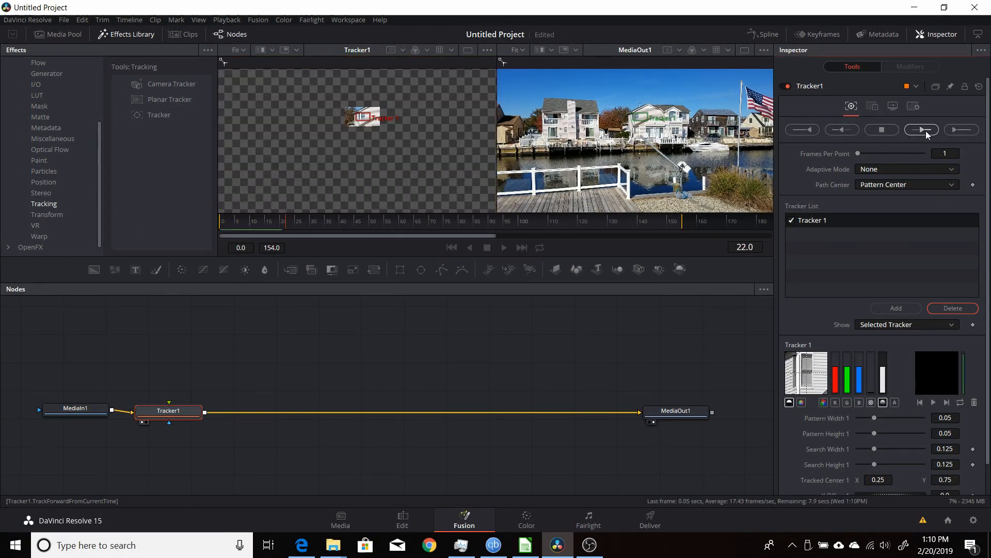
click(920, 129)
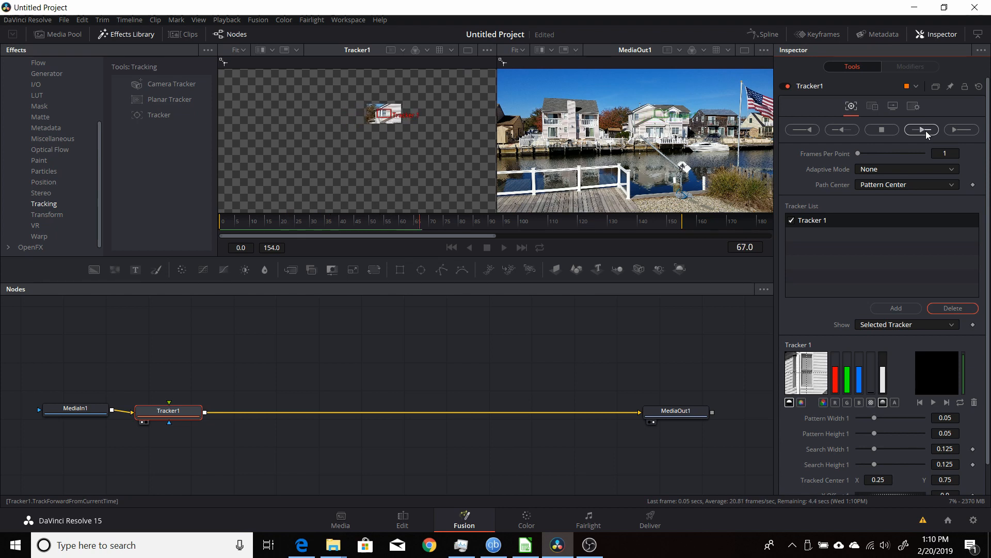
click(920, 129)
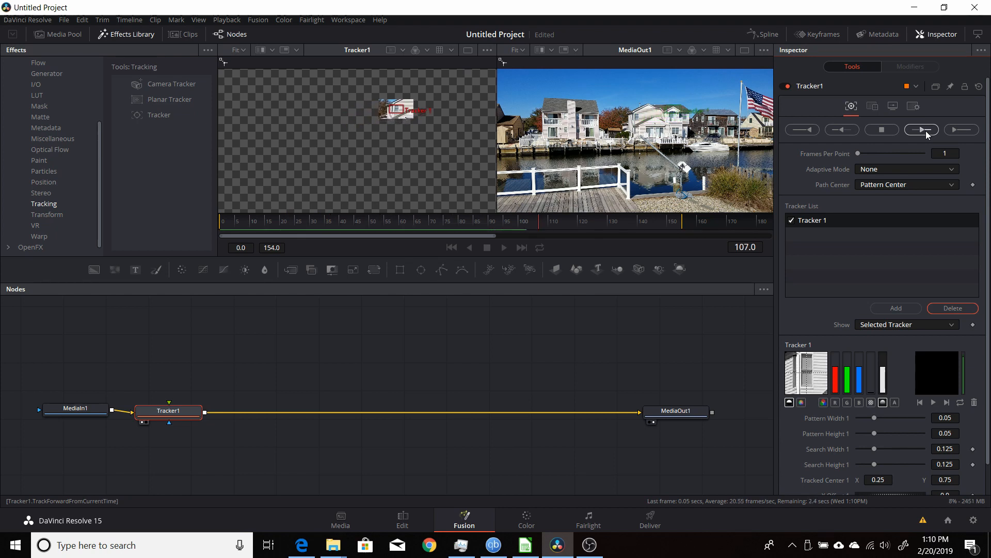
click(921, 129)
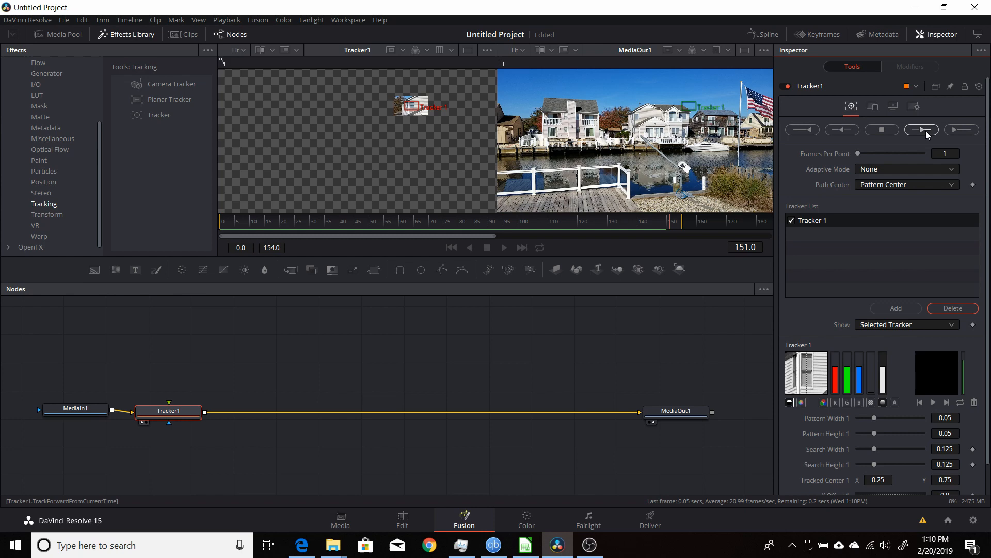
click(921, 130)
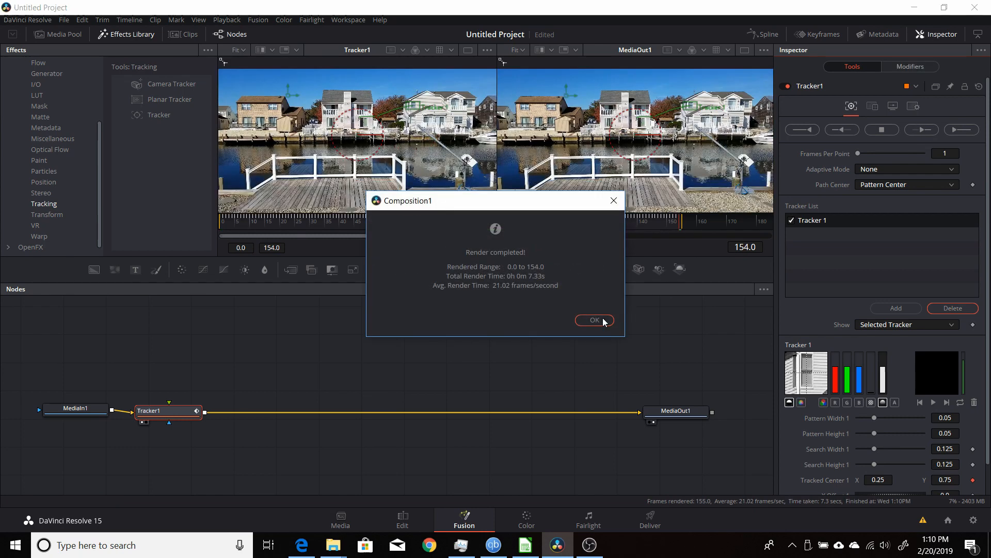
click(594, 321)
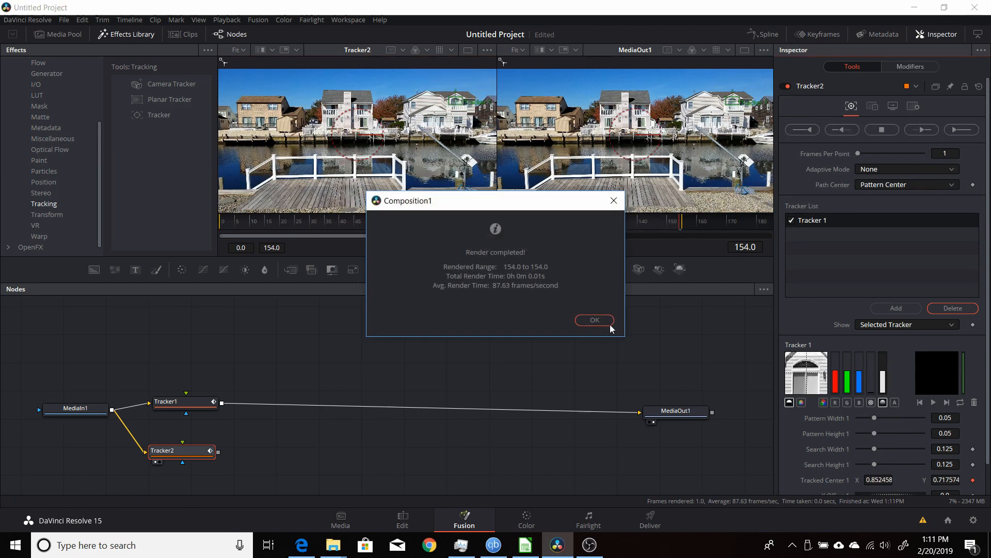
Step: Dismiss the Render completed message once Tracker2 is fed from MediaIn1
click(594, 320)
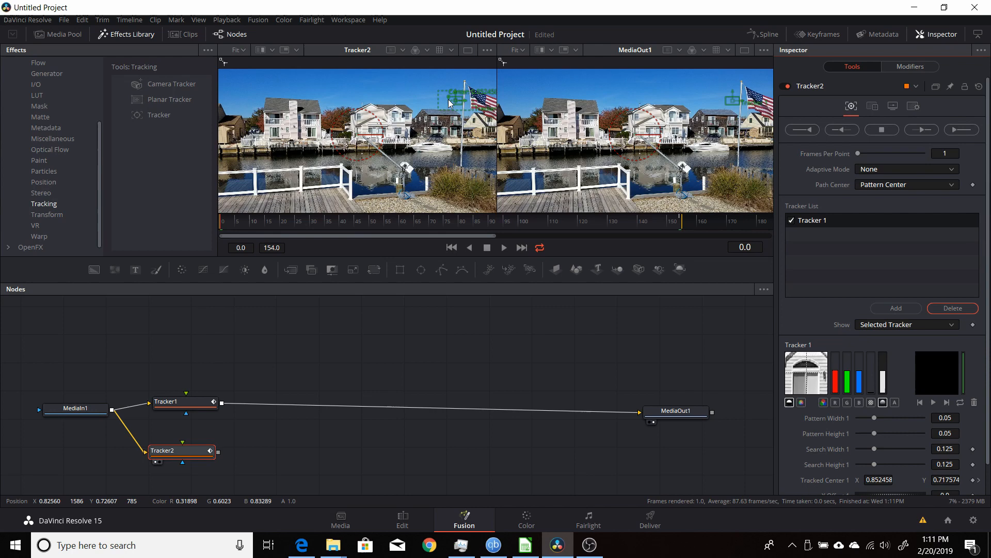
Step: Move Tracker2's pattern box onto another house's window and track it through 154 frames
drag(452, 95, 401, 114)
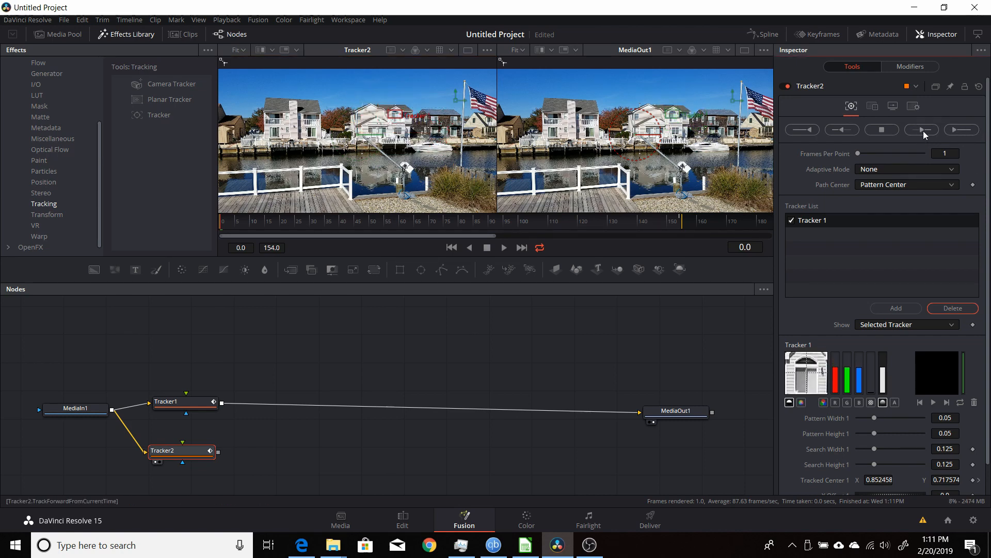
click(920, 129)
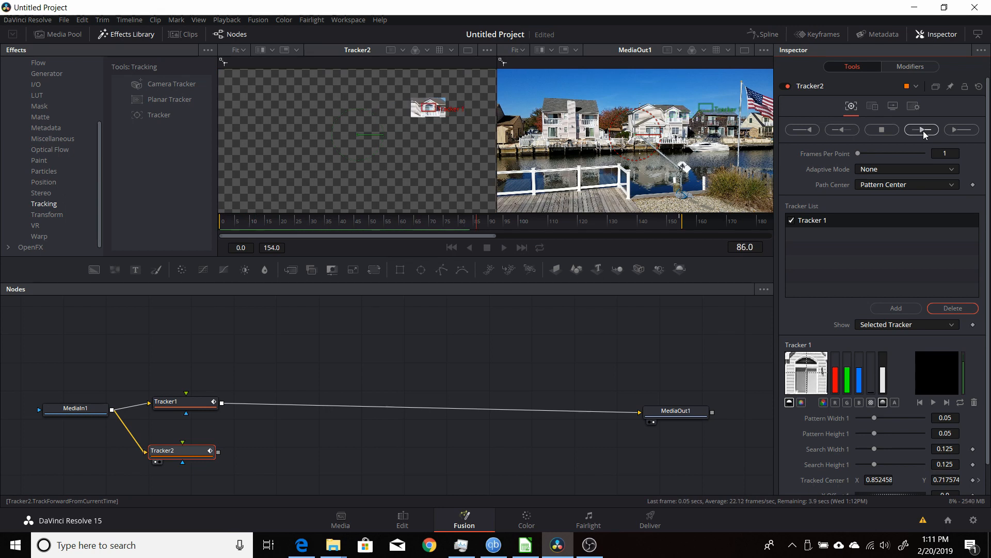
click(921, 130)
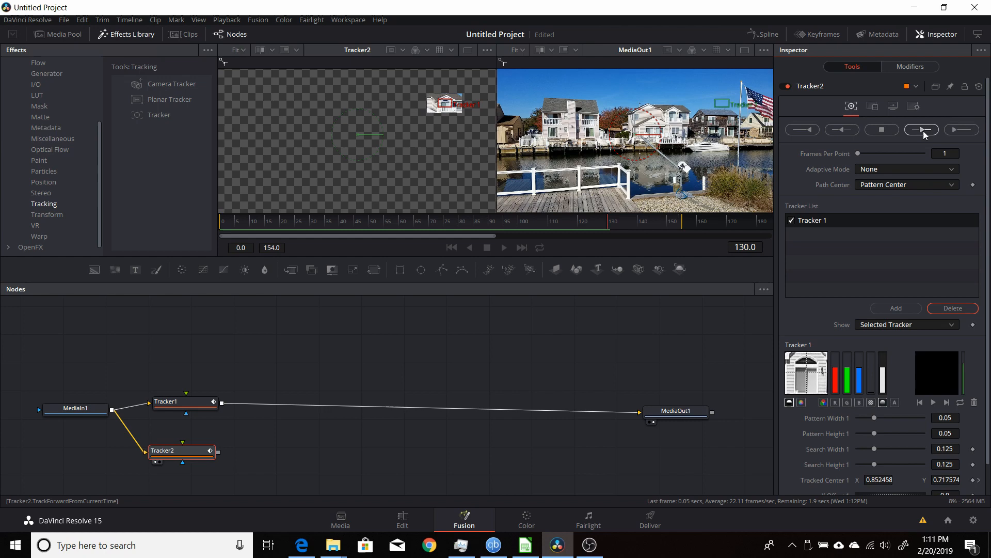
click(921, 129)
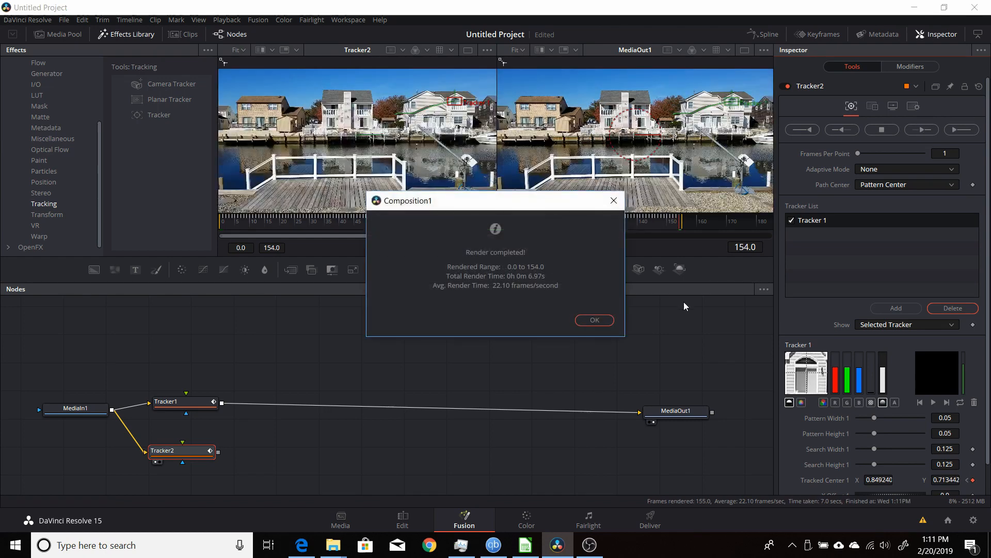
click(594, 320)
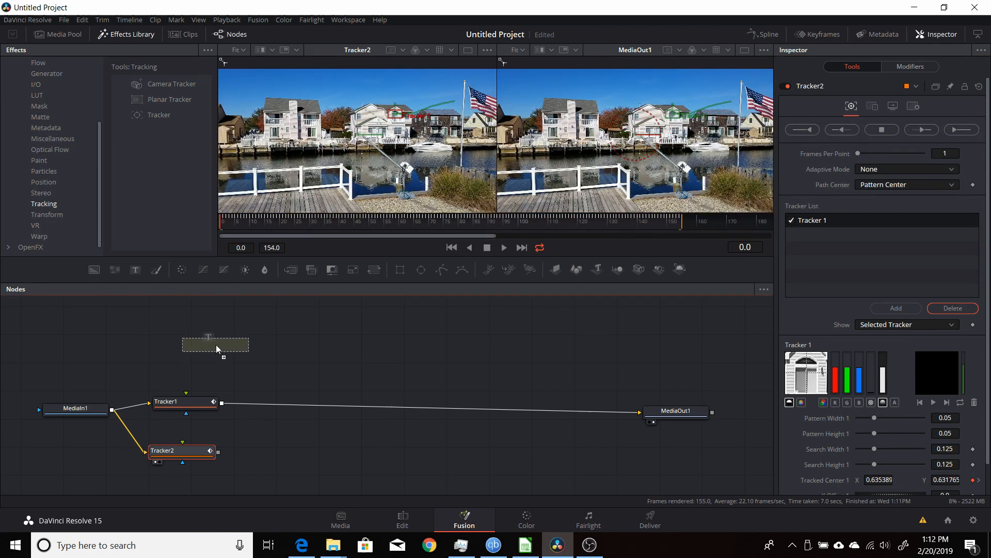
Step: Add a Text1 node reading 'Fusion' with a red colour
click(217, 342)
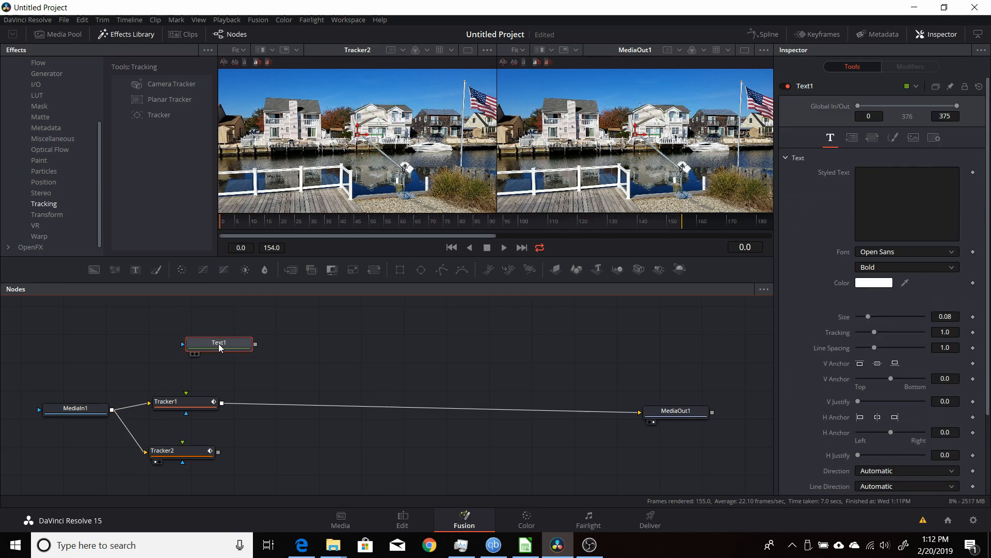
click(907, 203)
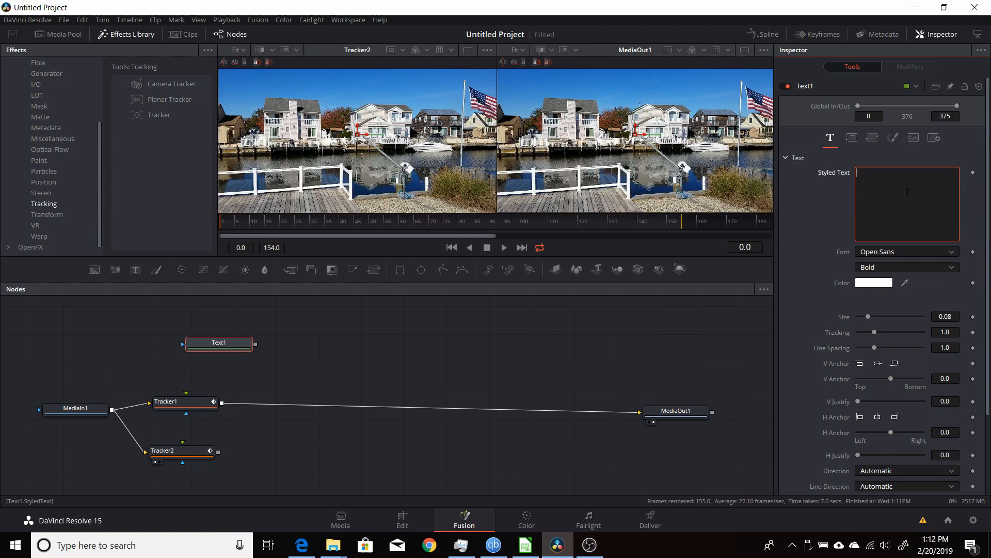
text(Fusion)
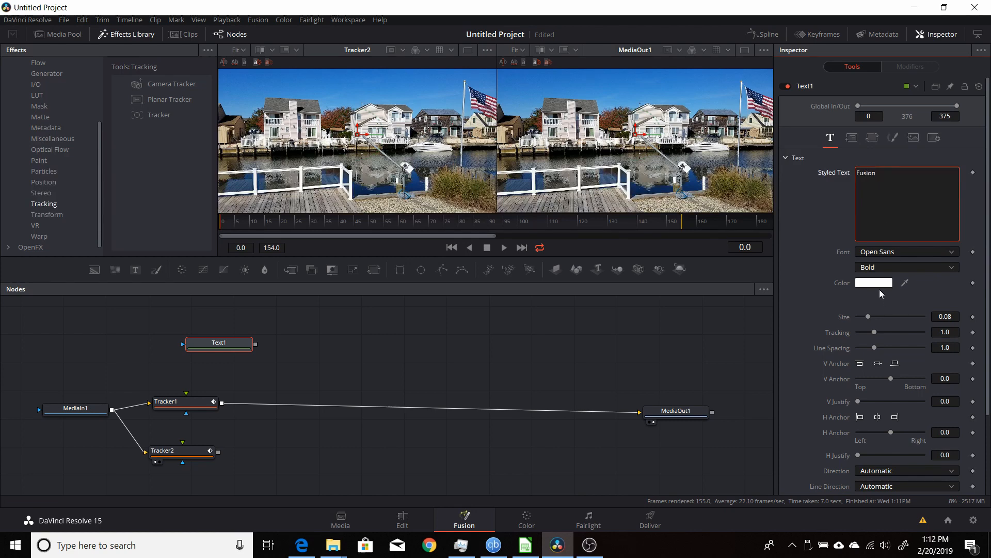
click(874, 282)
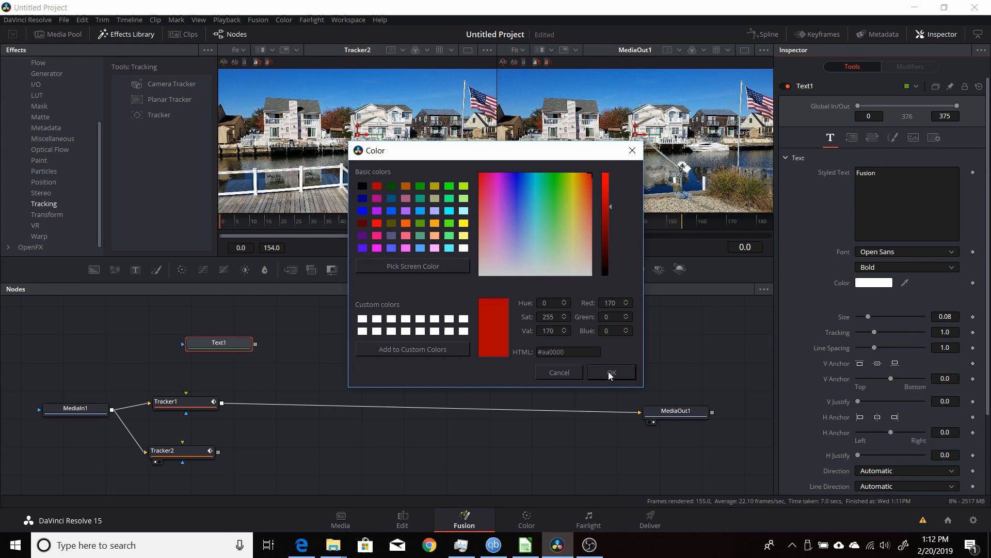
click(610, 372)
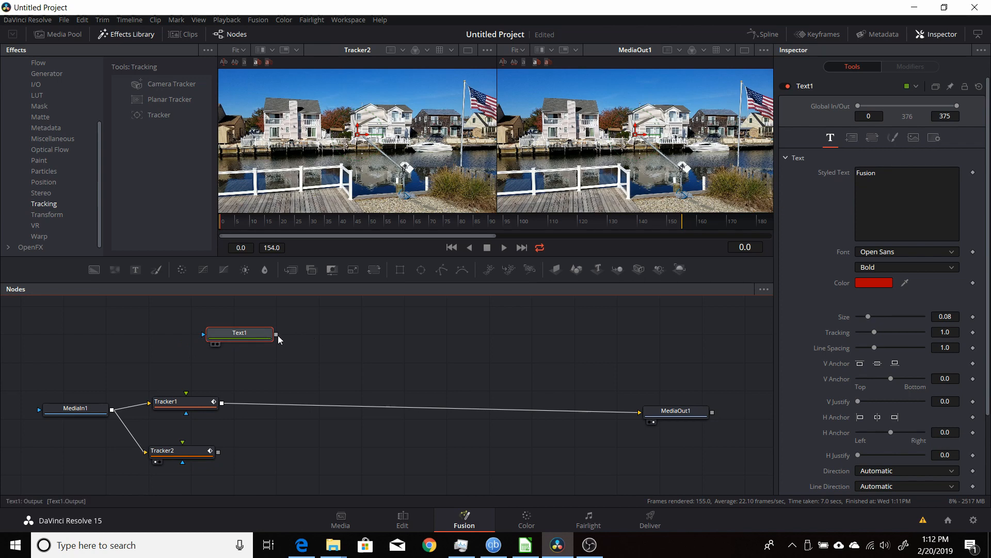
Step: Merge Text1 over Tracker1's output through a new Merge1 node
drag(275, 335, 223, 403)
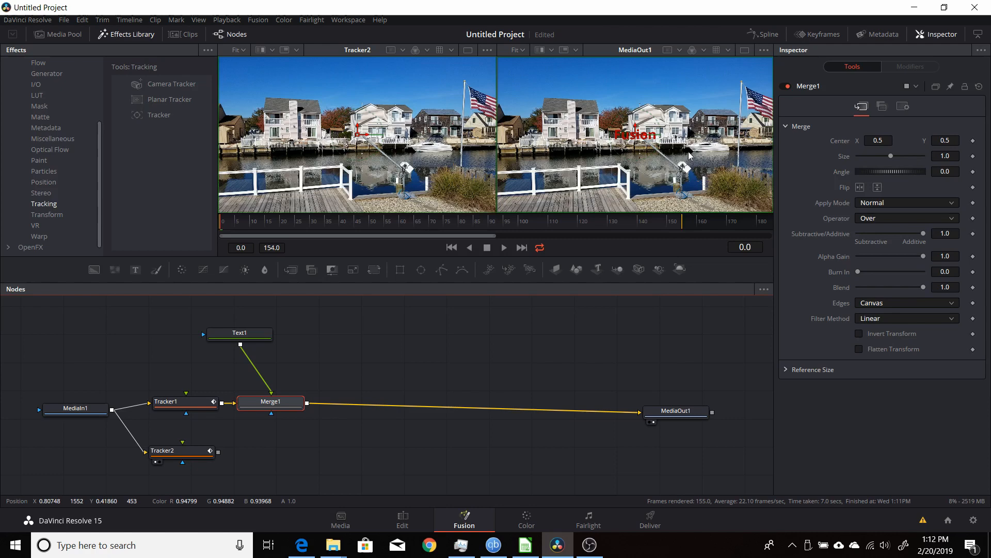
click(270, 402)
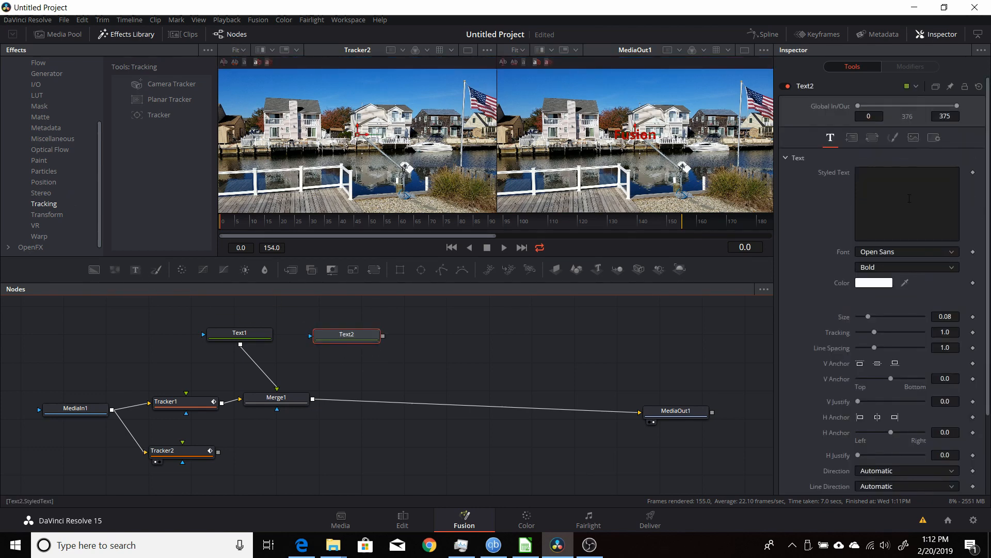
Step: Make Text2 read 'Resolve' in green and merge it through Merge2 after Merge1
text(R)
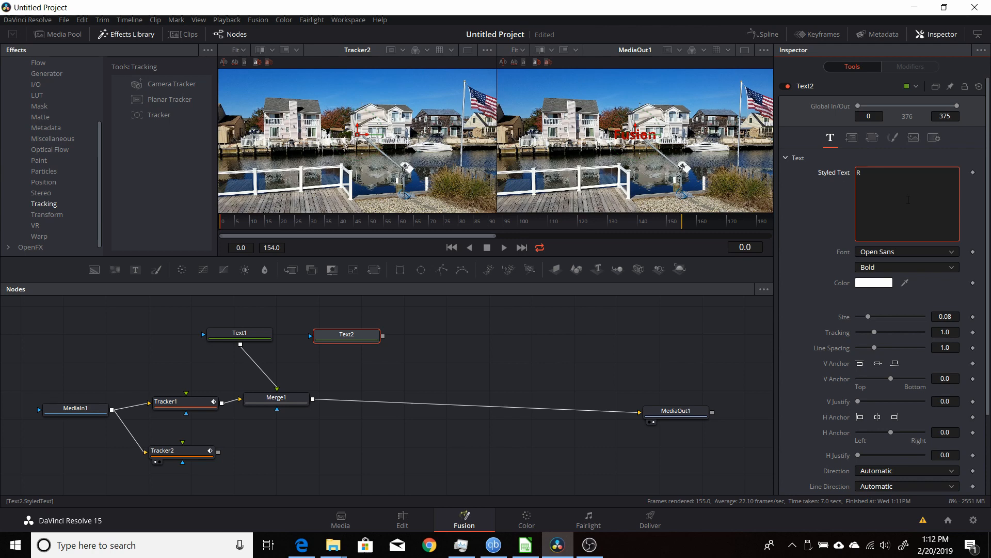
text(esolve)
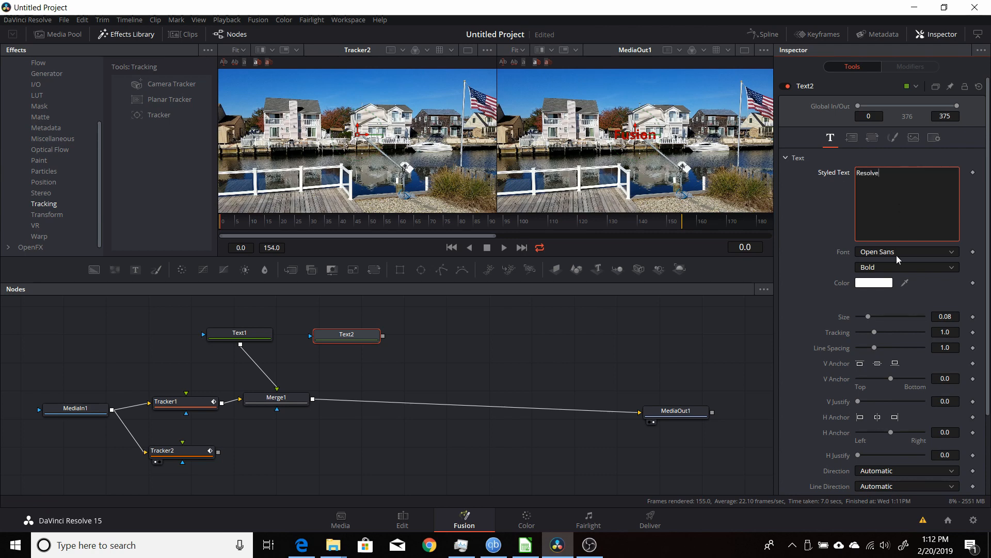
click(873, 283)
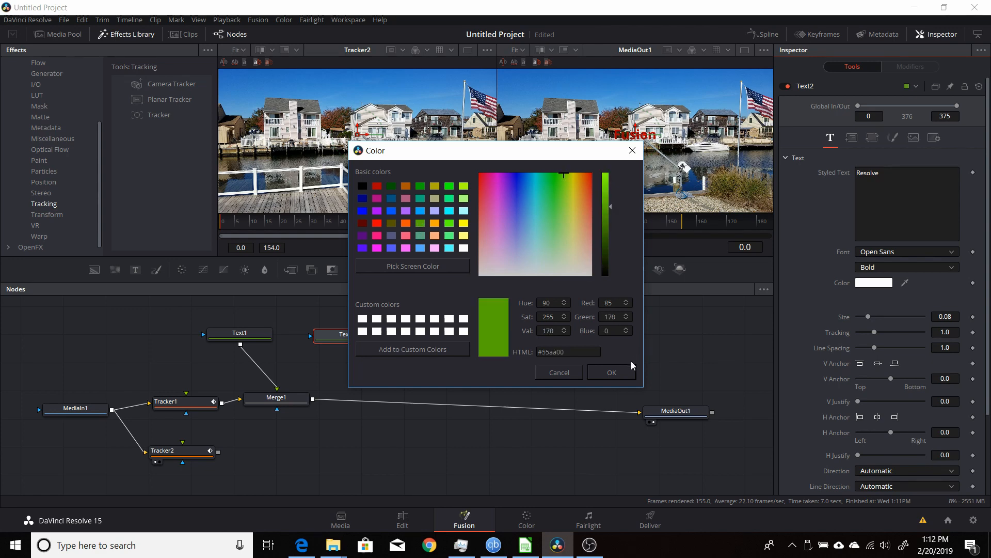
click(609, 372)
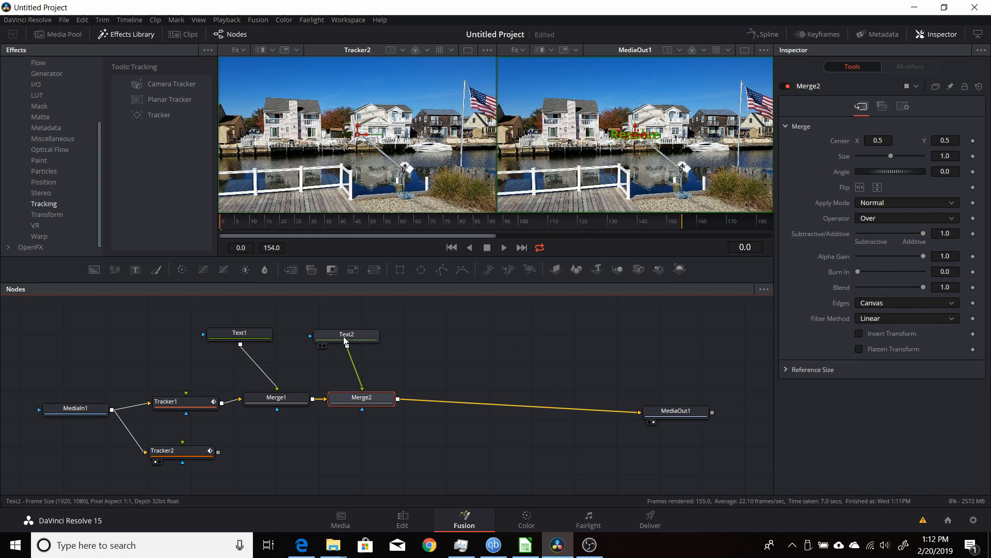
click(353, 333)
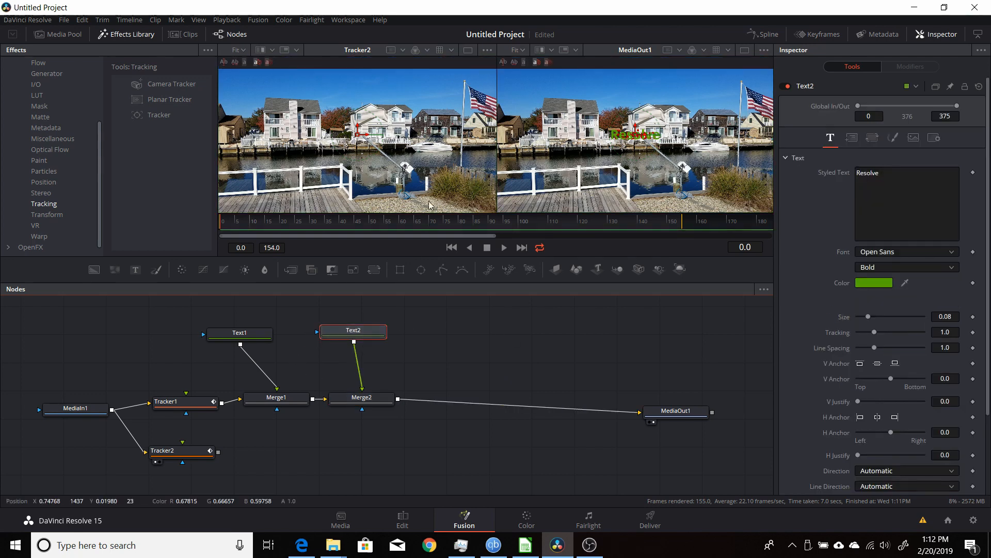
click(239, 332)
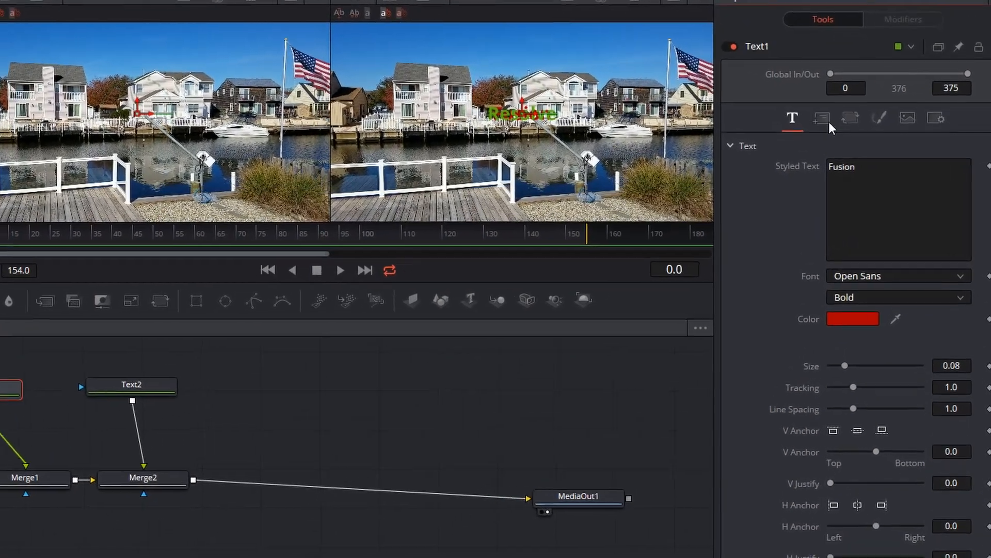
Step: Connect Text1's Center to Tracker1's tracker path Position
click(821, 118)
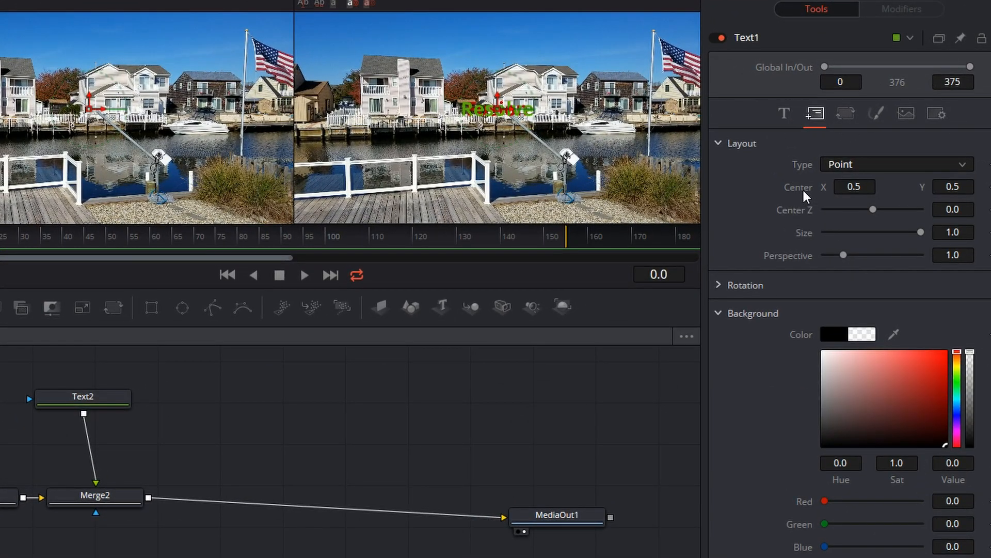
right_click(854, 186)
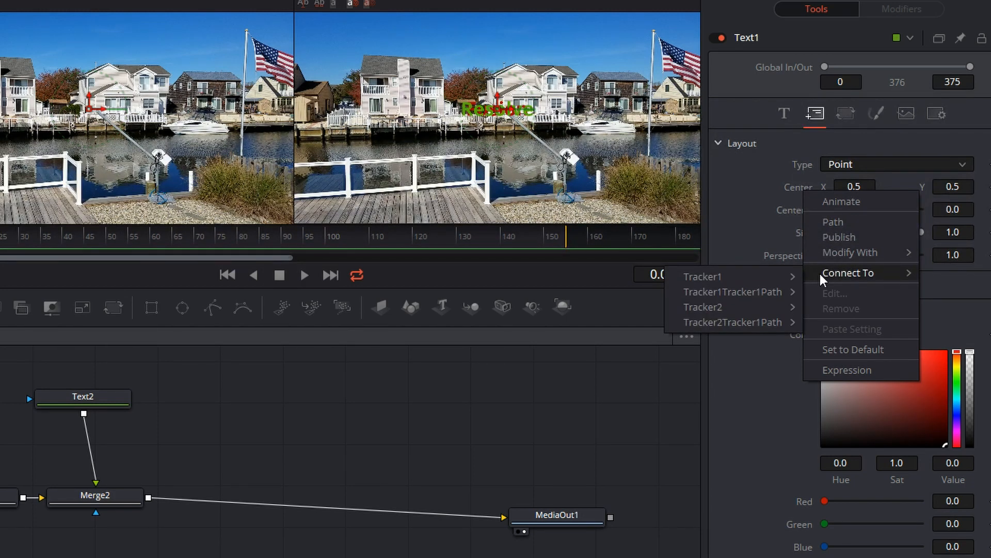
mouse_move(702, 277)
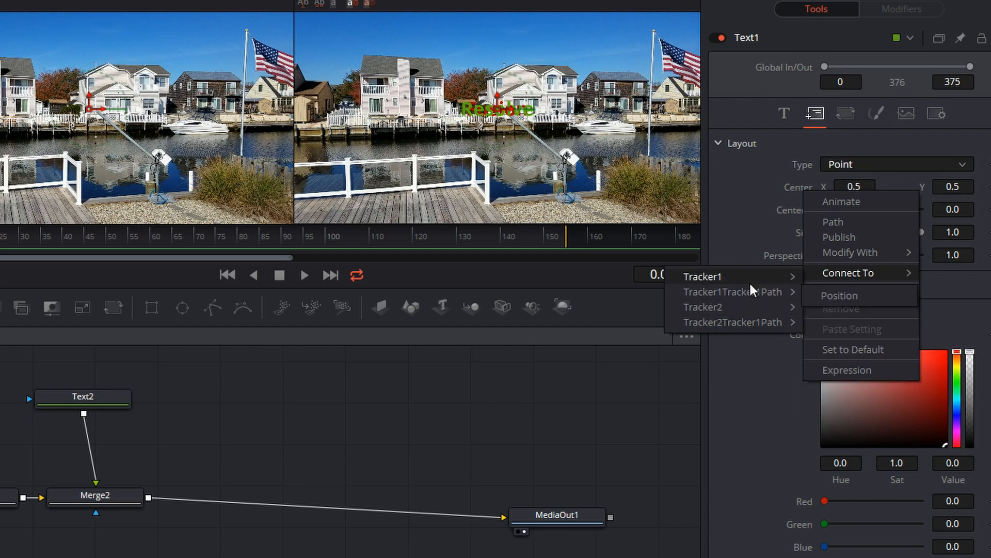
mouse_move(733, 291)
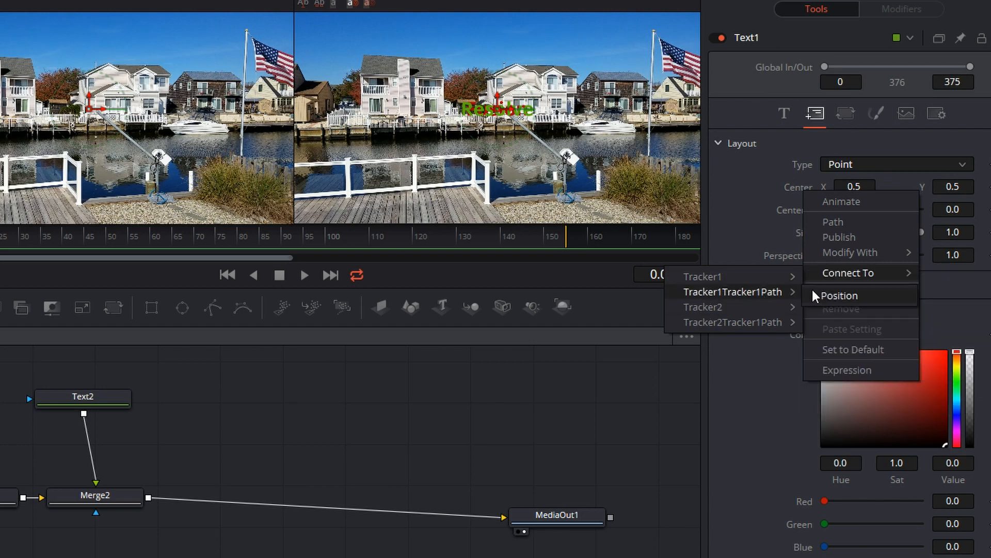
click(838, 296)
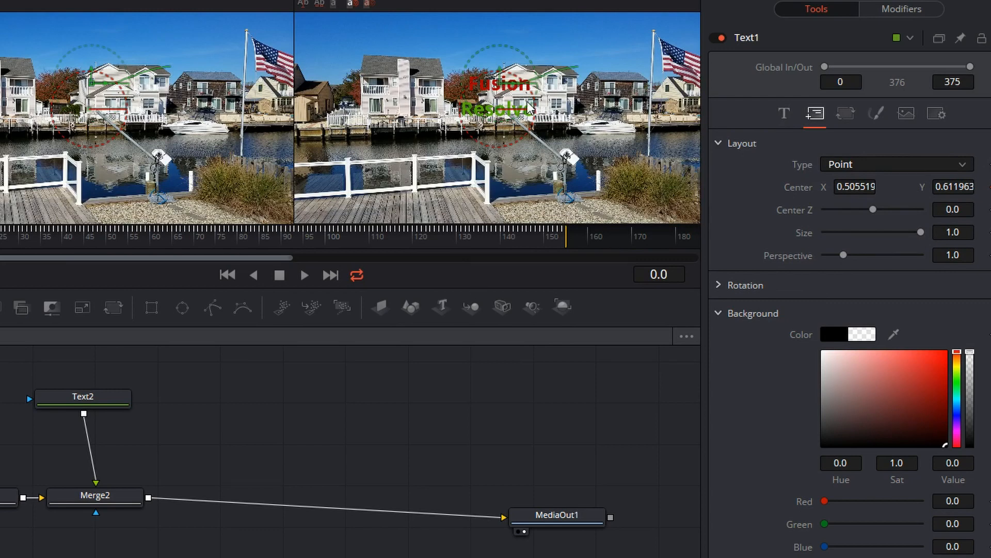
click(83, 396)
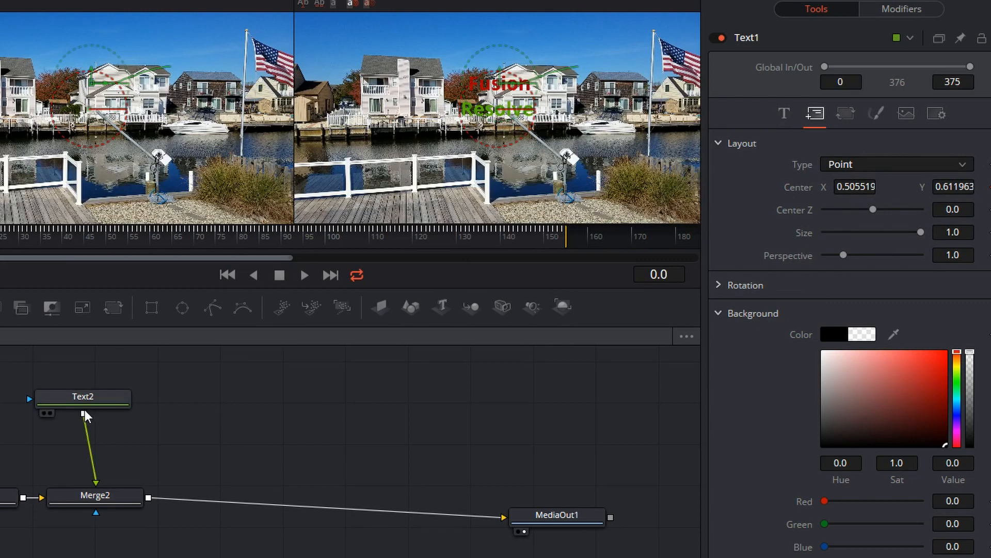
Step: Connect Text2's Center to Tracker2's tracker path Position
click(82, 396)
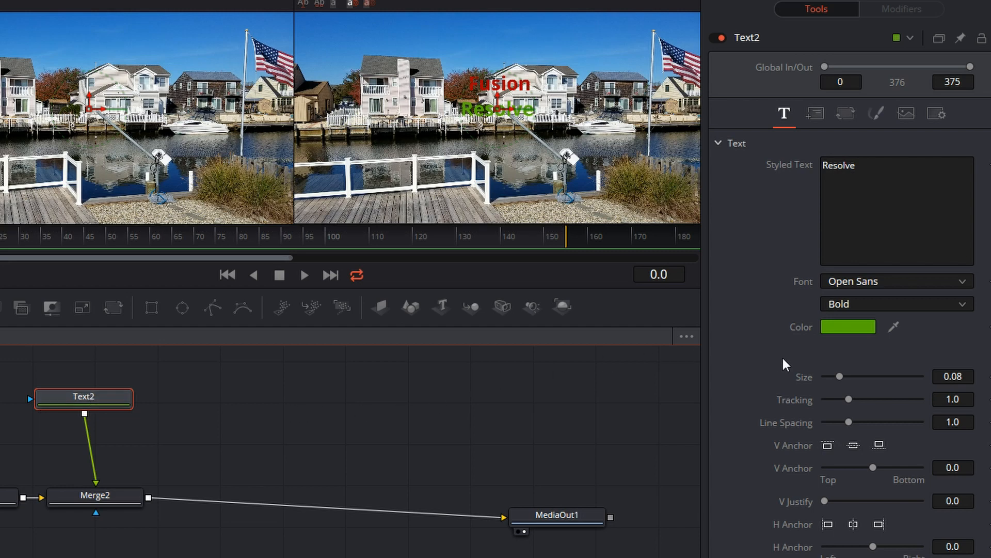
click(814, 114)
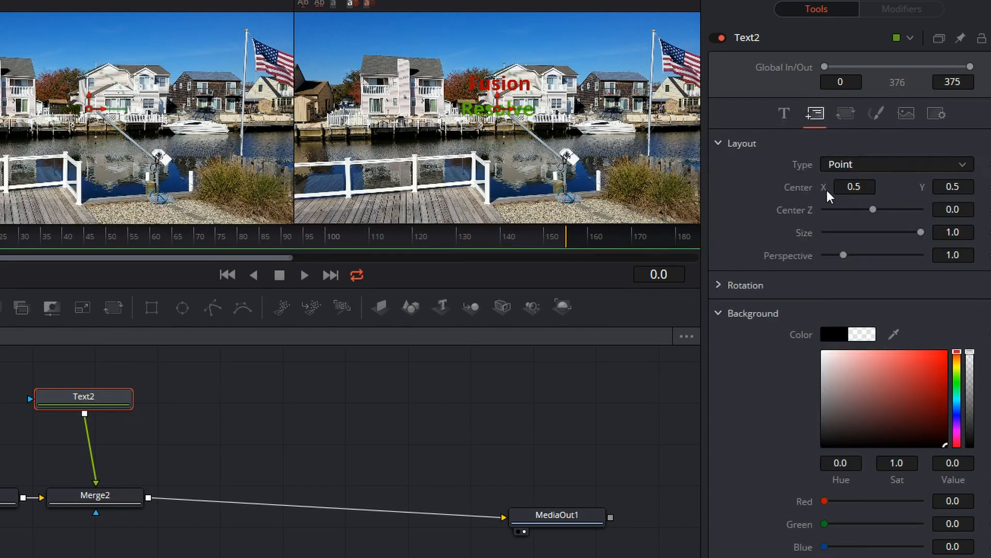
right_click(854, 186)
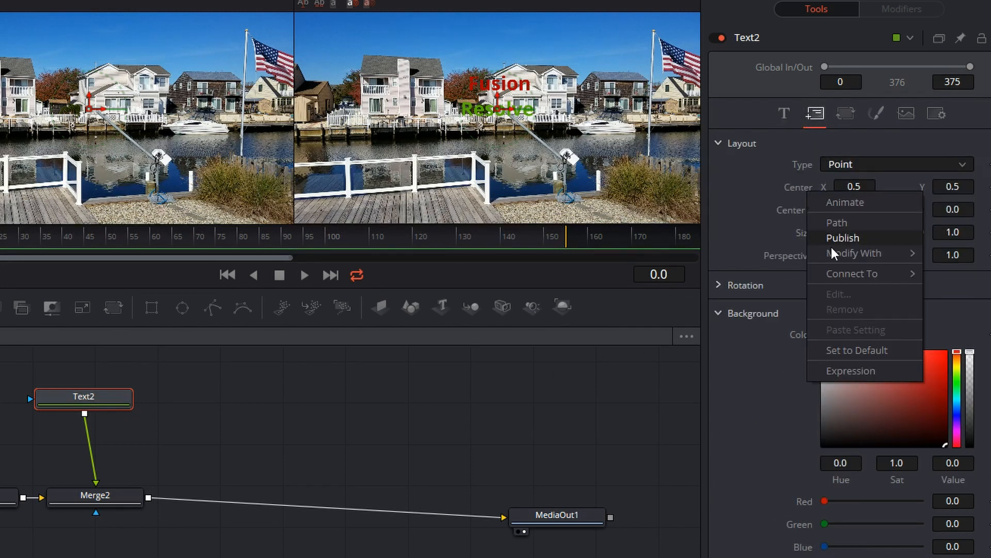
mouse_move(853, 273)
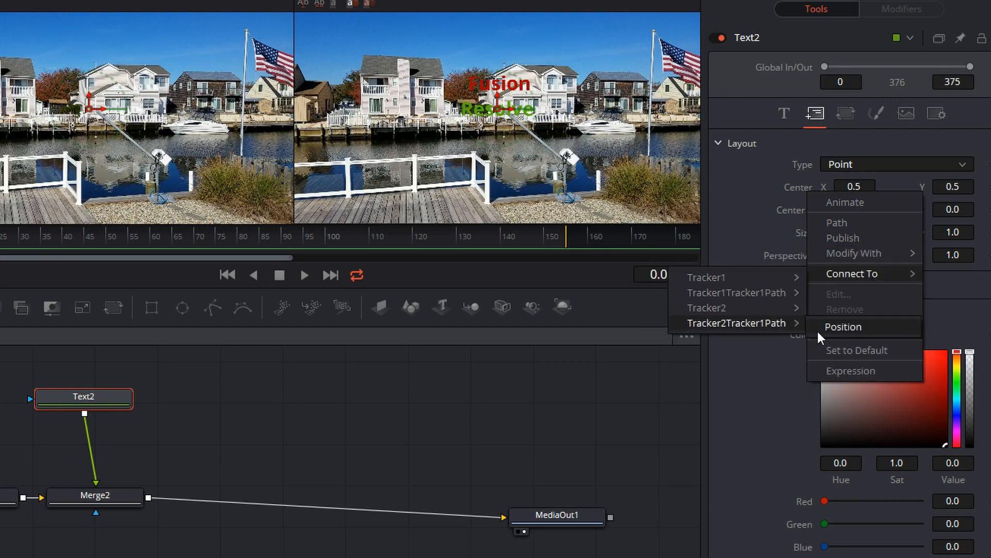
click(842, 327)
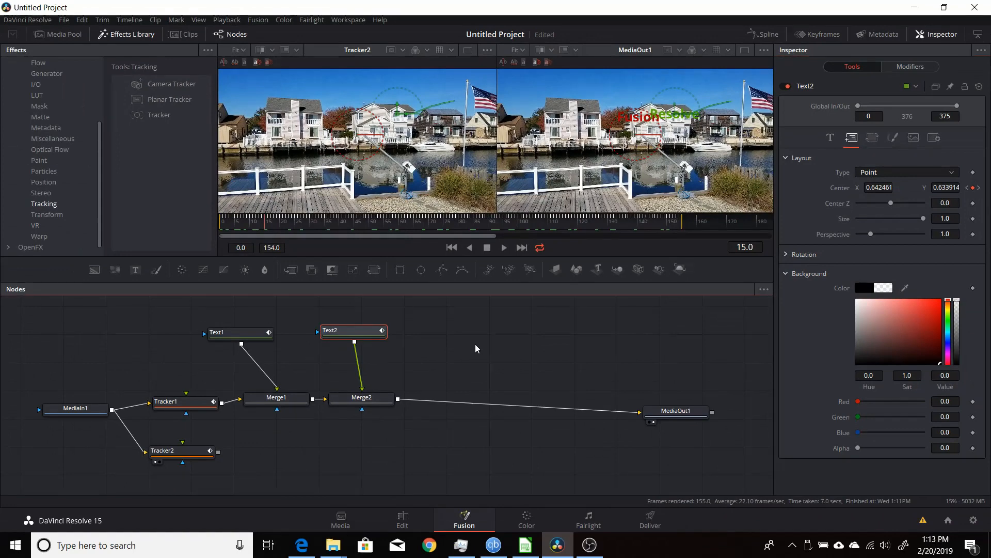
click(186, 402)
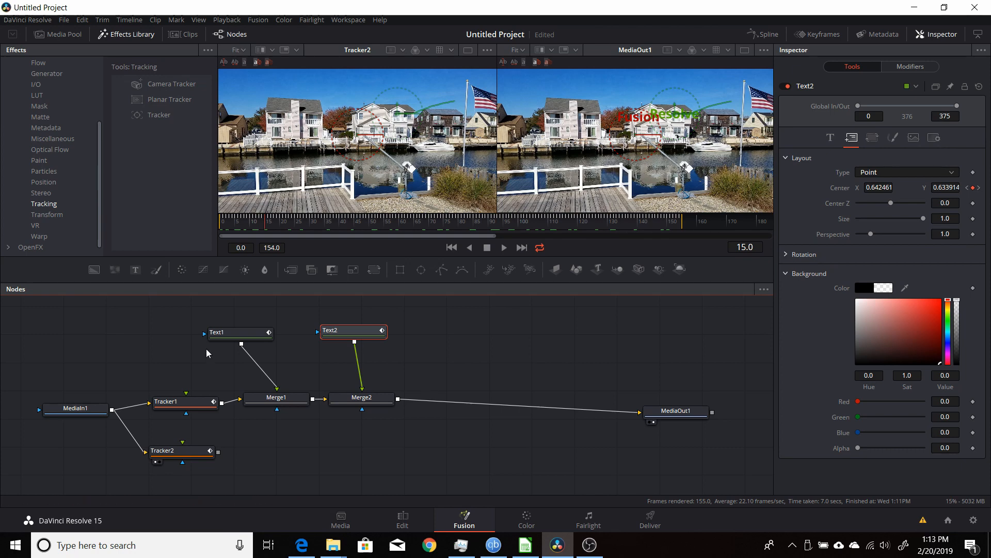
mouse_move(270, 434)
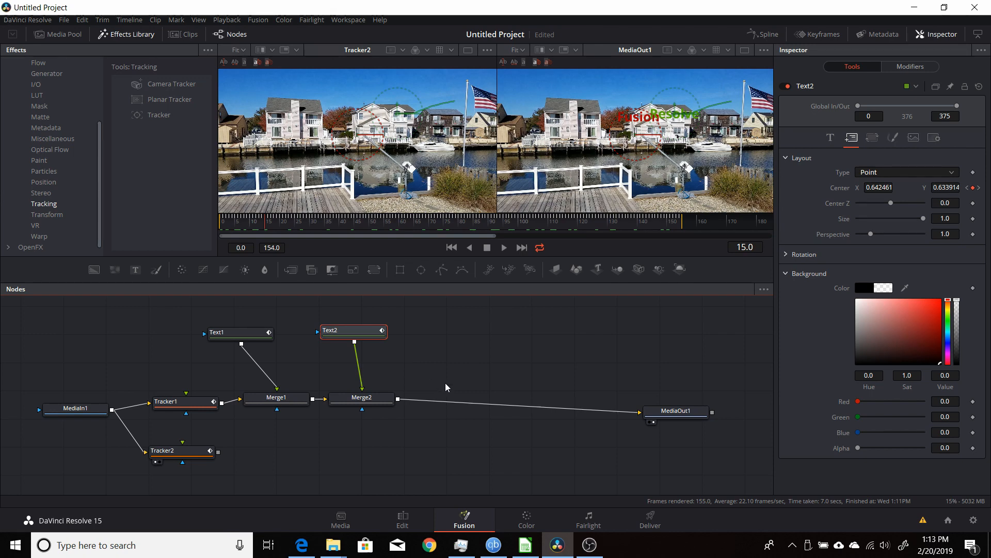
mouse_move(471, 373)
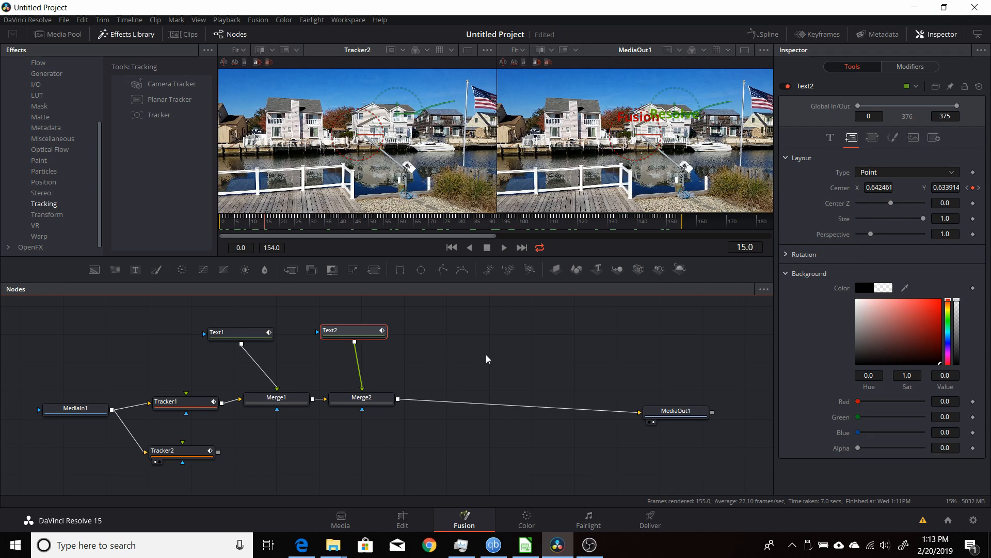
mouse_move(500, 352)
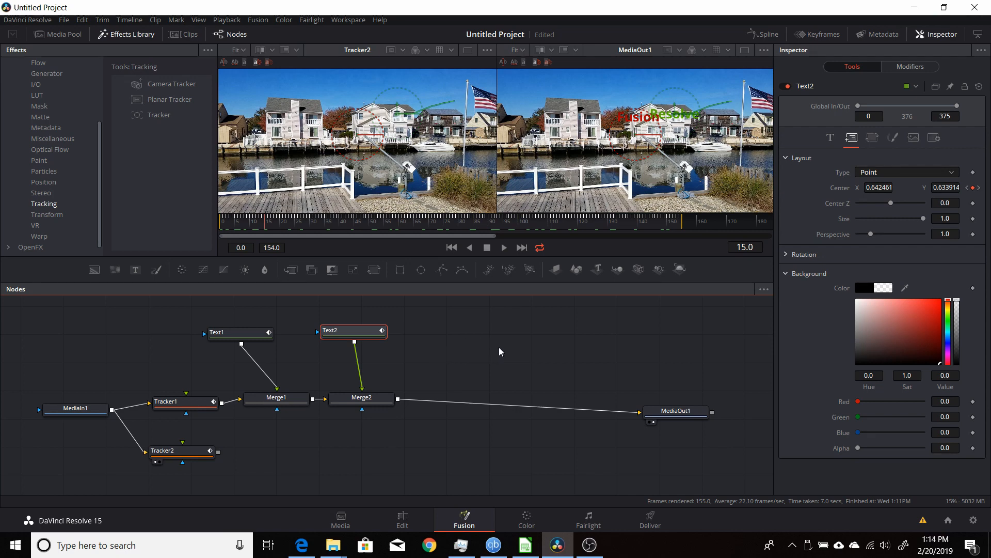
mouse_move(485, 341)
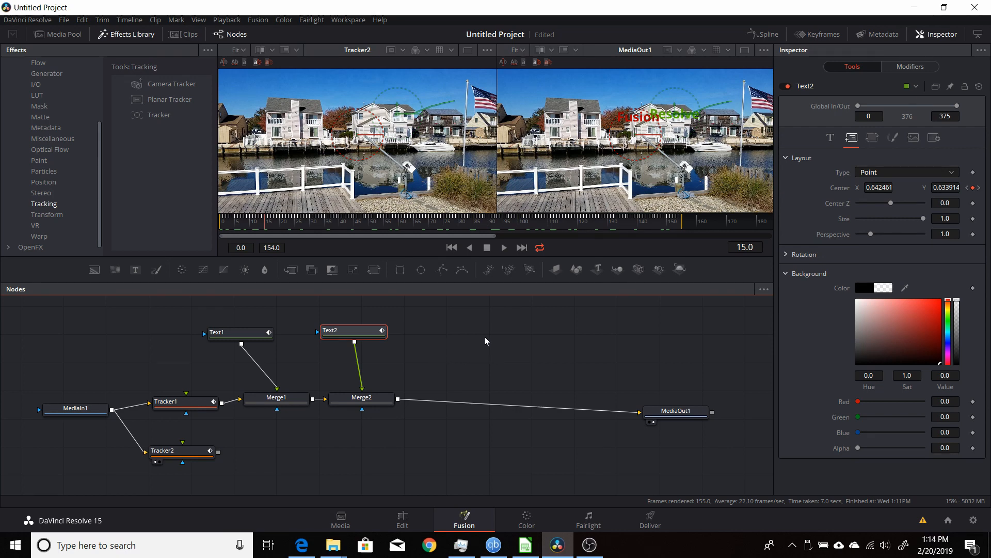
mouse_move(476, 351)
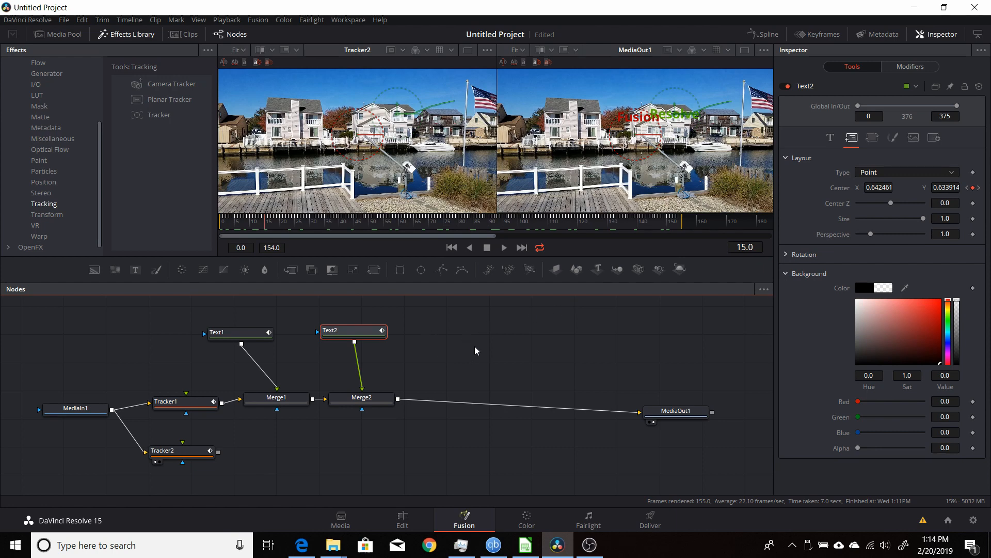